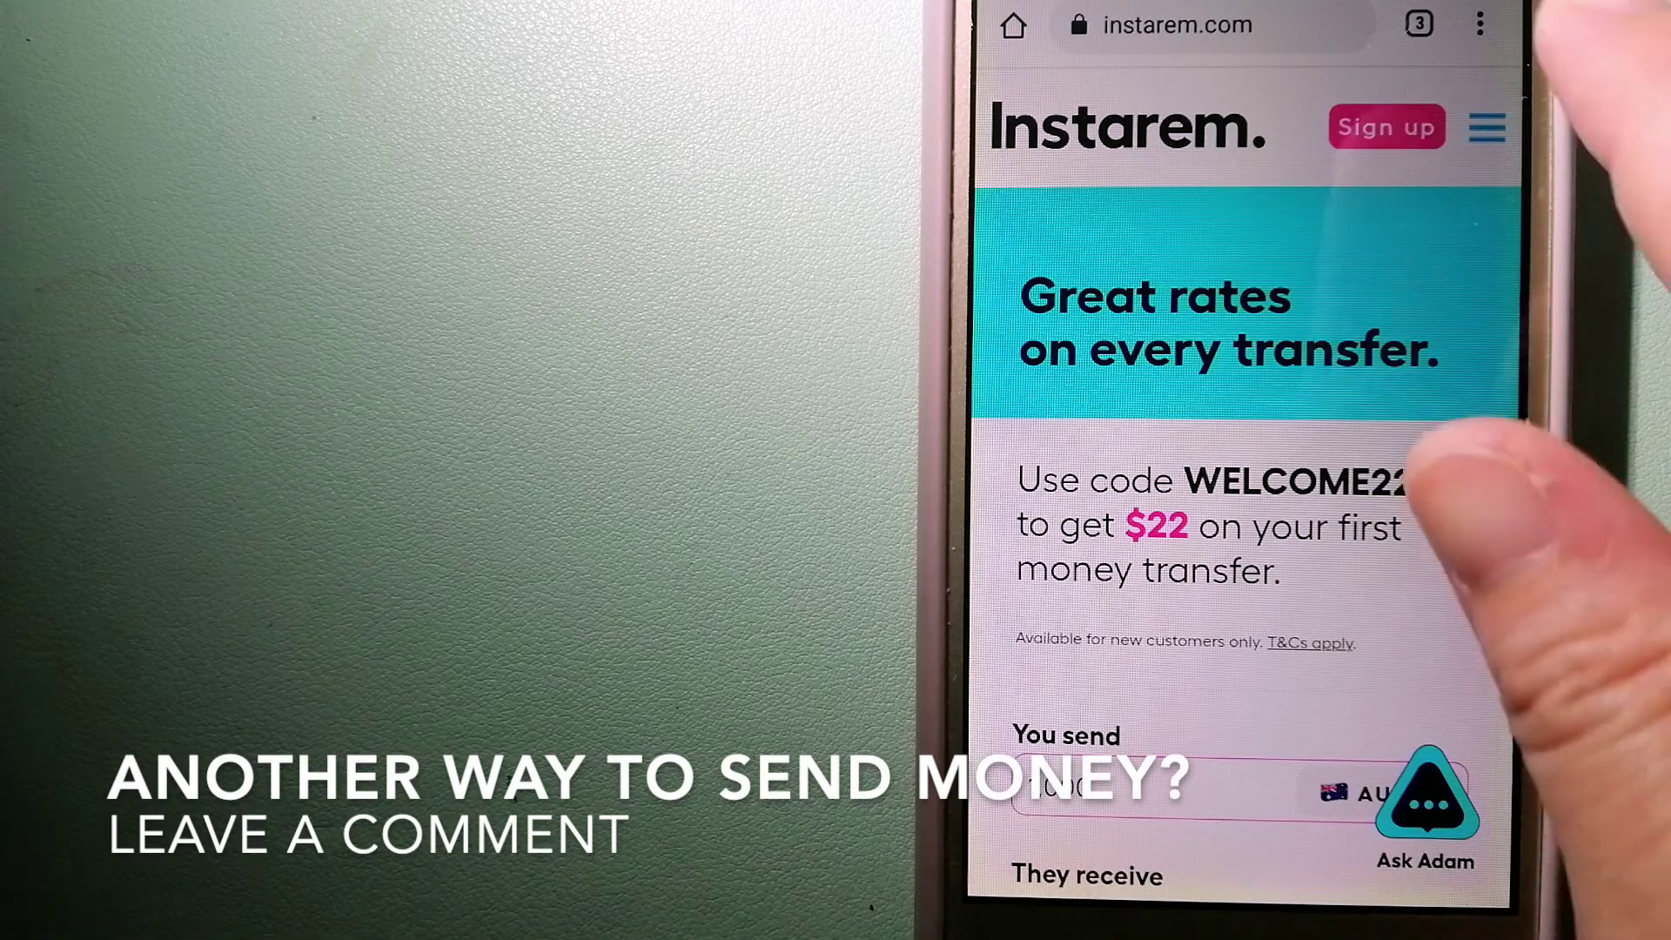
Step: Open the tab switcher to compare the Wise, Instarem and third transfer-site tabs
left_click(1420, 24)
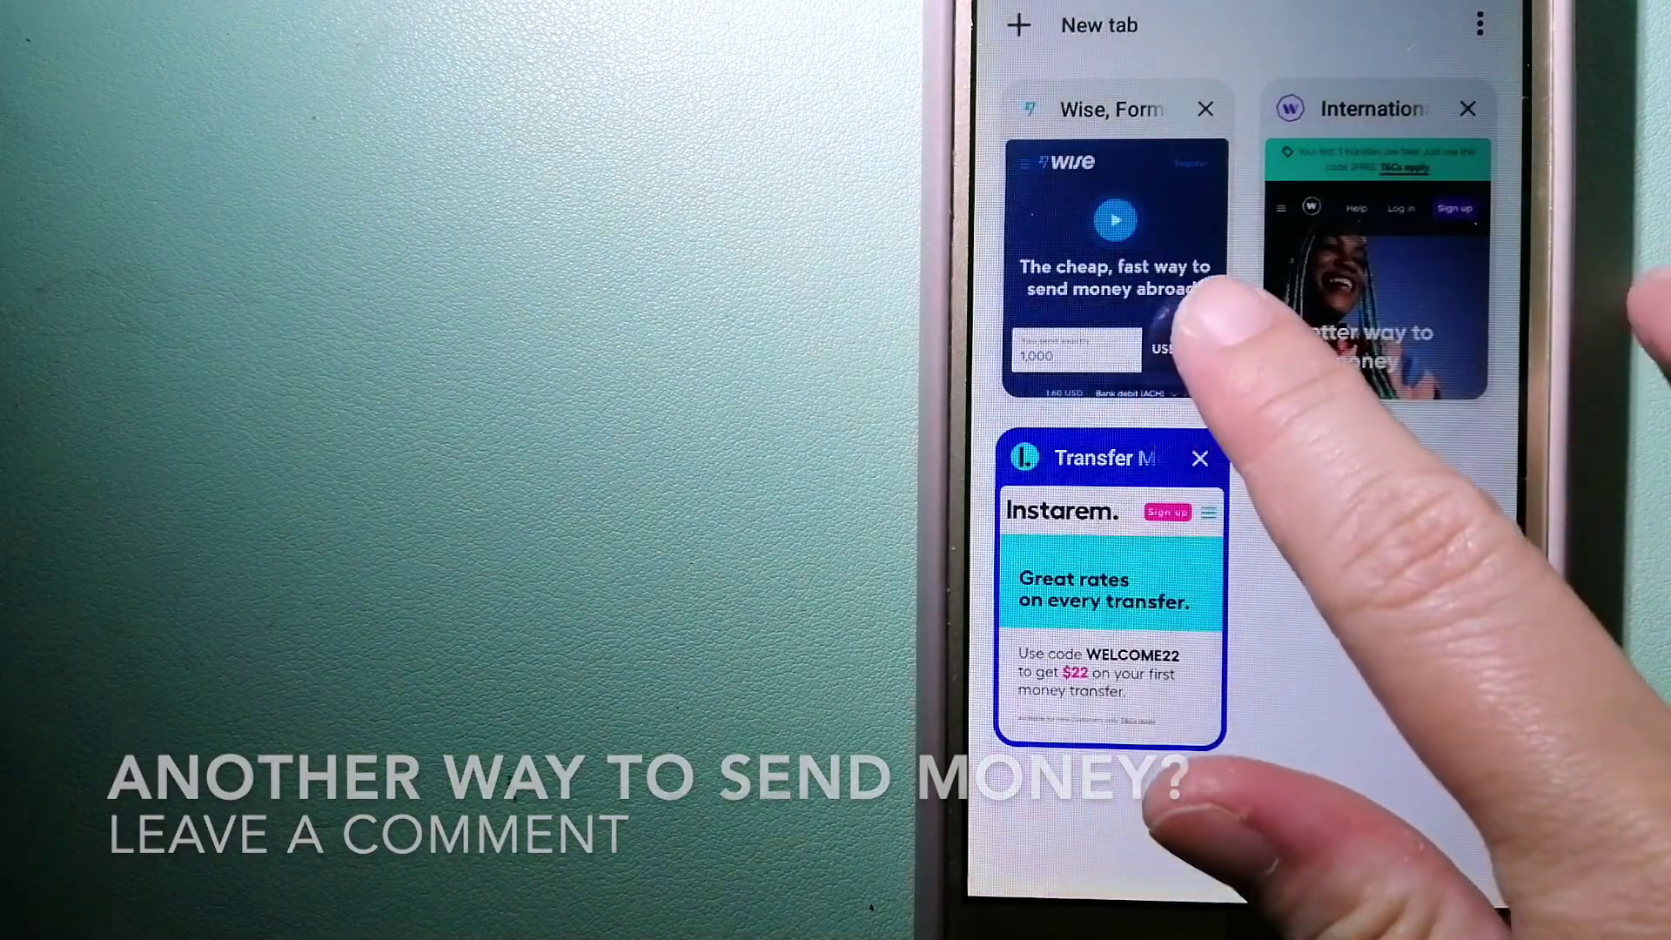